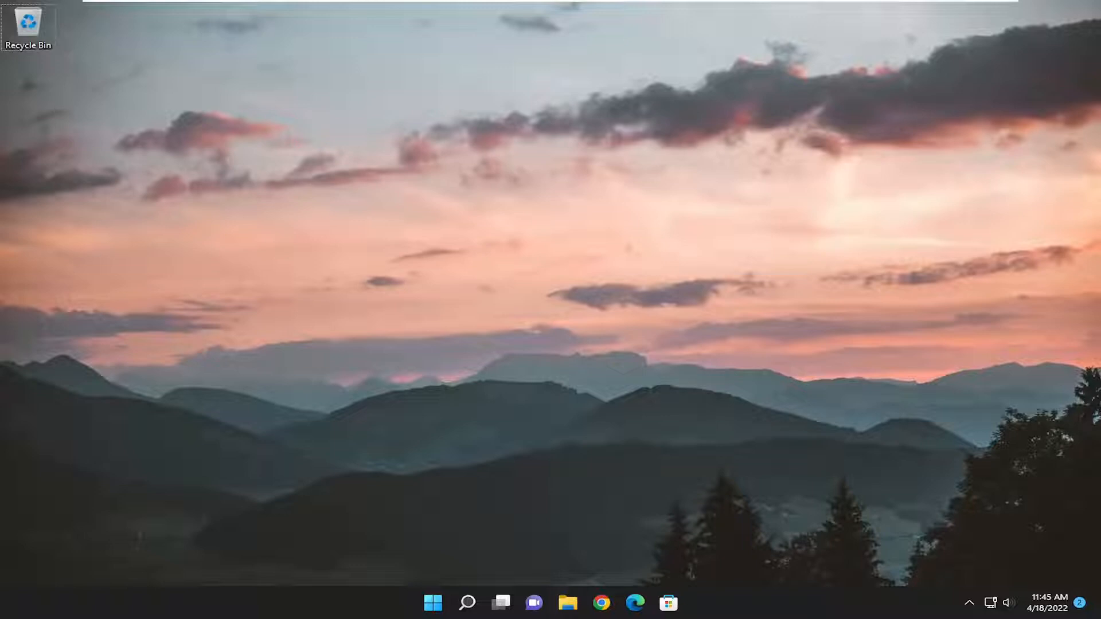
pyautogui.moveTo(949, 229)
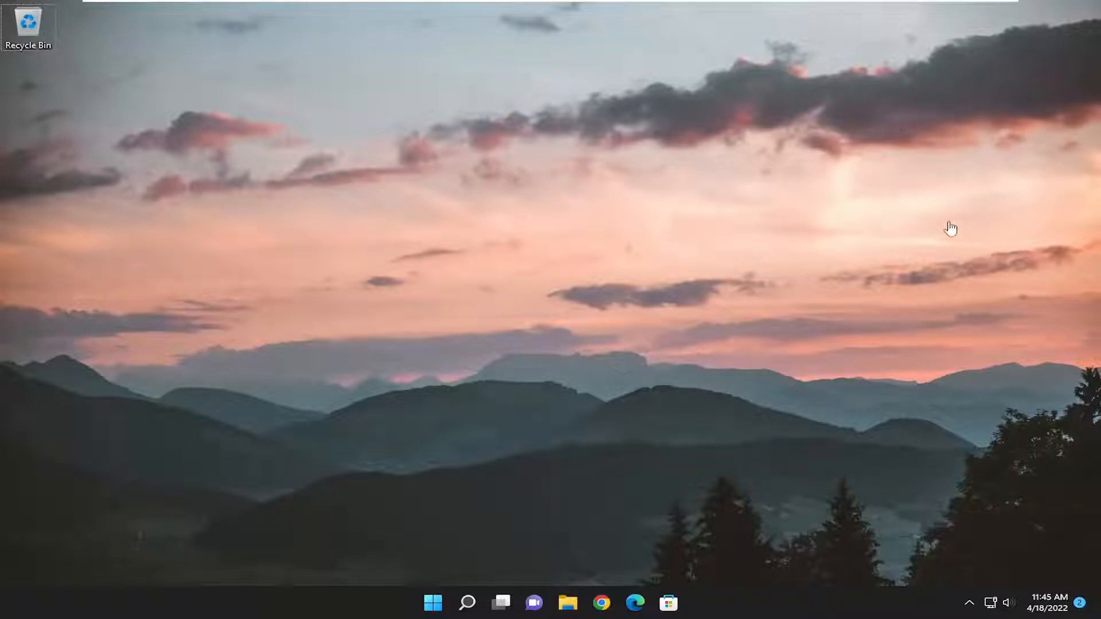
pyautogui.moveTo(468, 577)
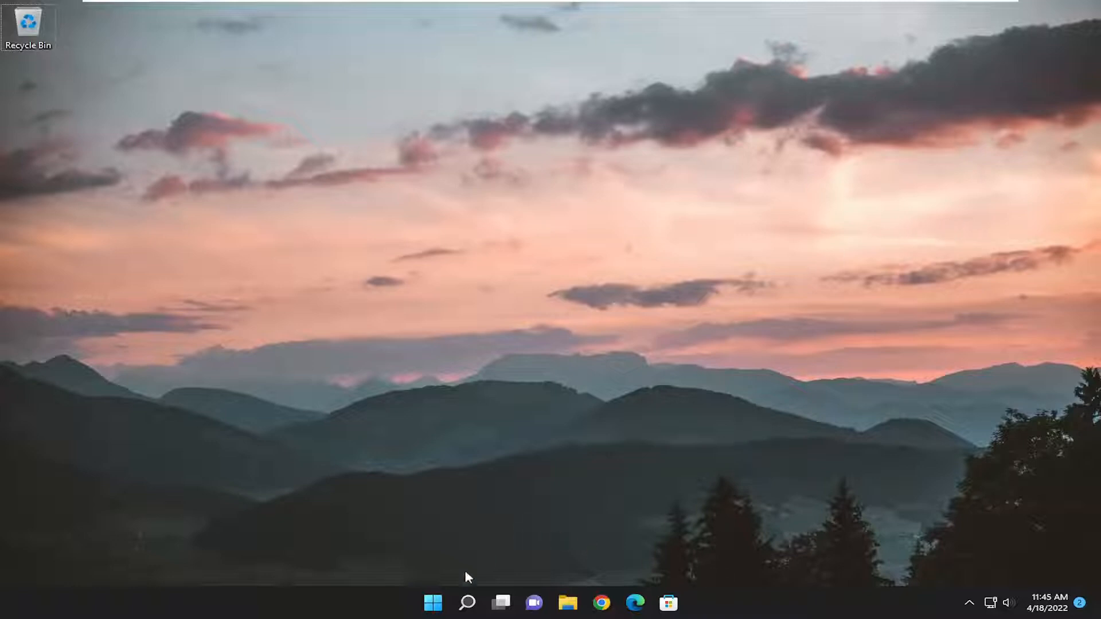
# Search Windows for 'troubleshoot' to surface the Troubleshoot settings result
pyautogui.click(467, 602)
pyautogui.write('troubleshoot')
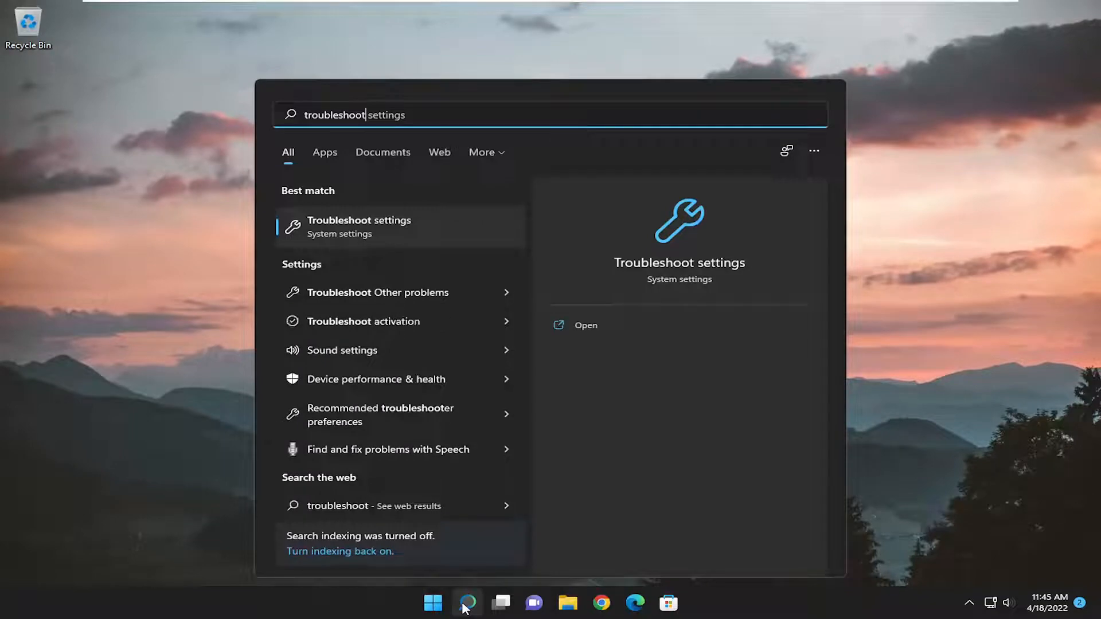
pyautogui.moveTo(385, 230)
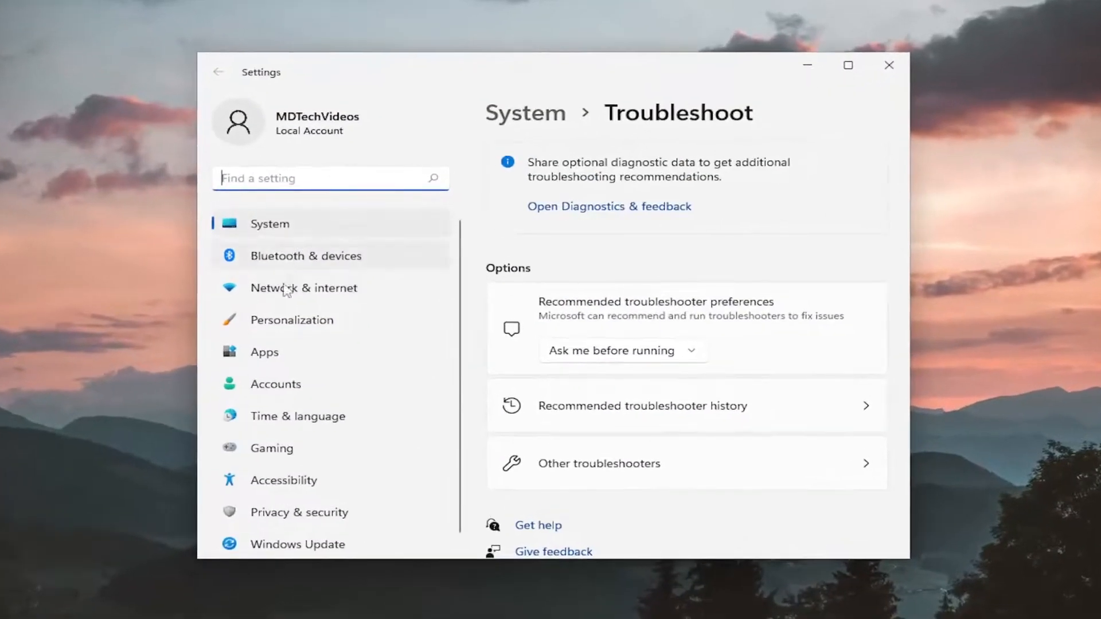
pyautogui.moveTo(344, 354)
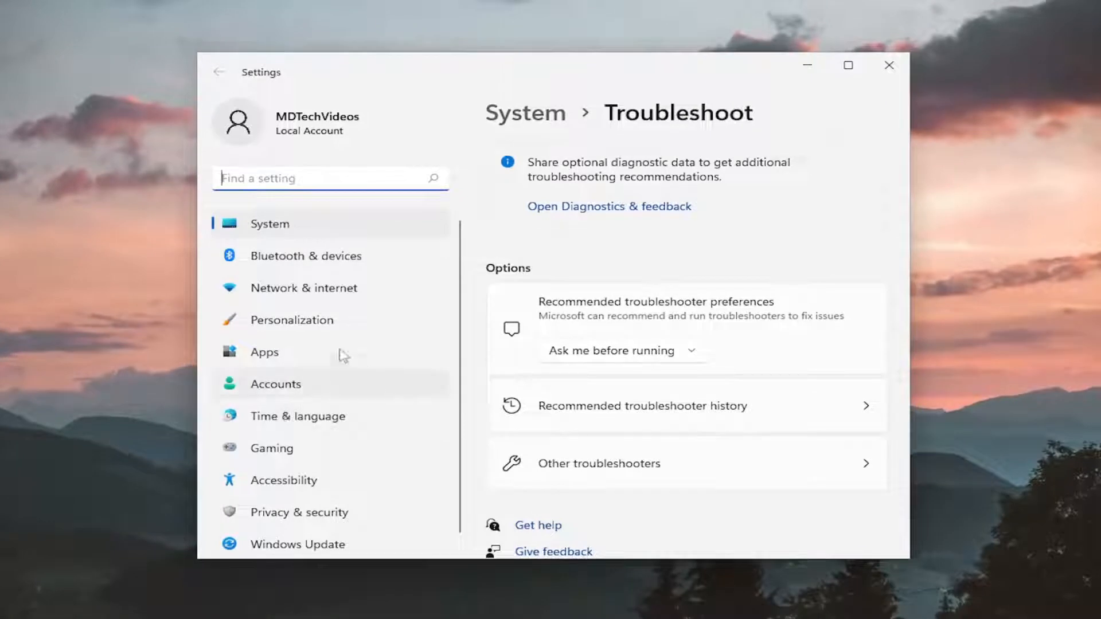
# Go to Network & internet, where Ethernet0 shows as connected with metered connection off
pyautogui.click(303, 288)
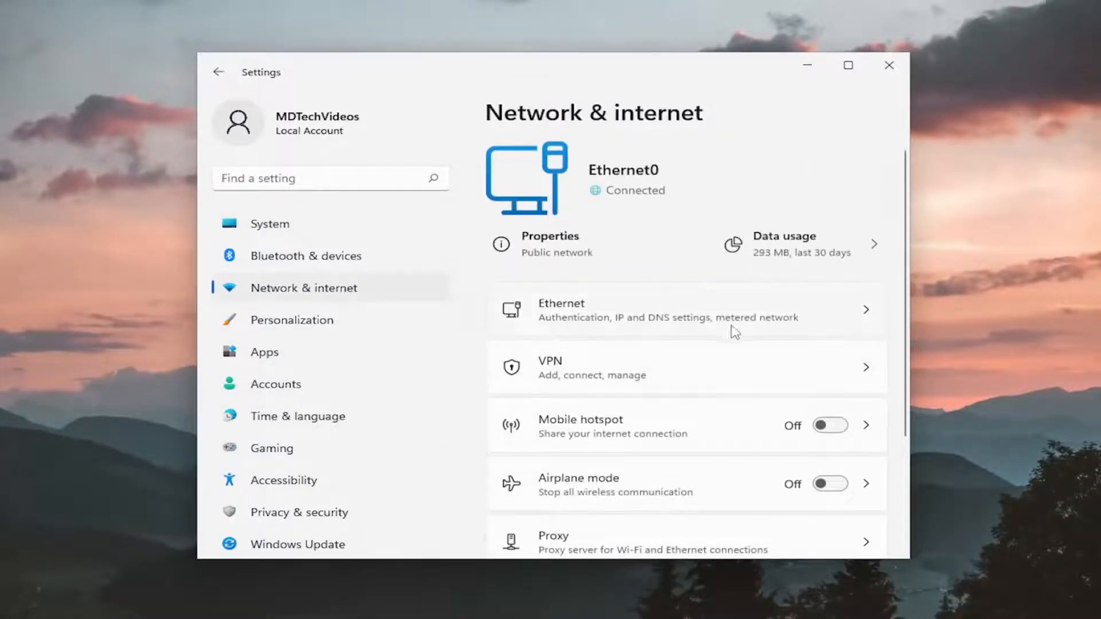
pyautogui.moveTo(579, 327)
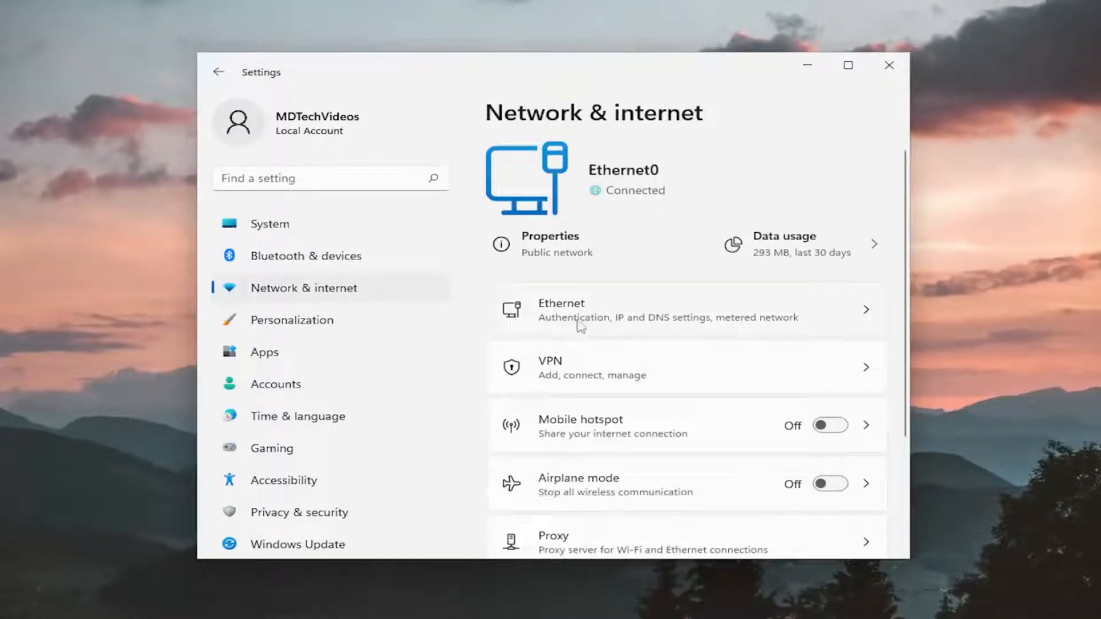
pyautogui.moveTo(590, 314)
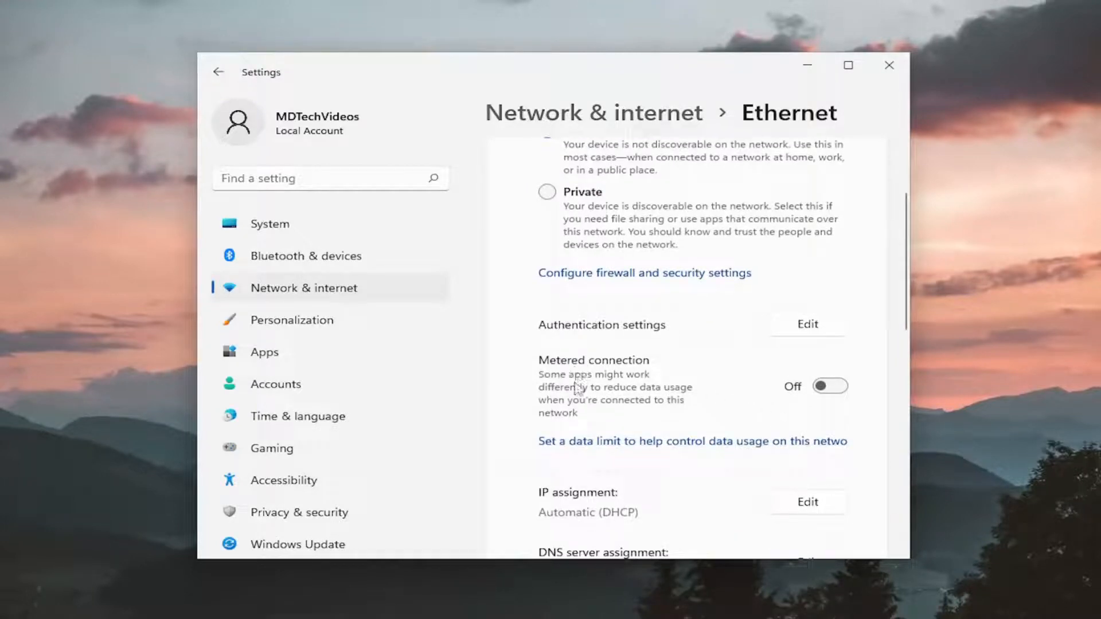
pyautogui.moveTo(601, 395)
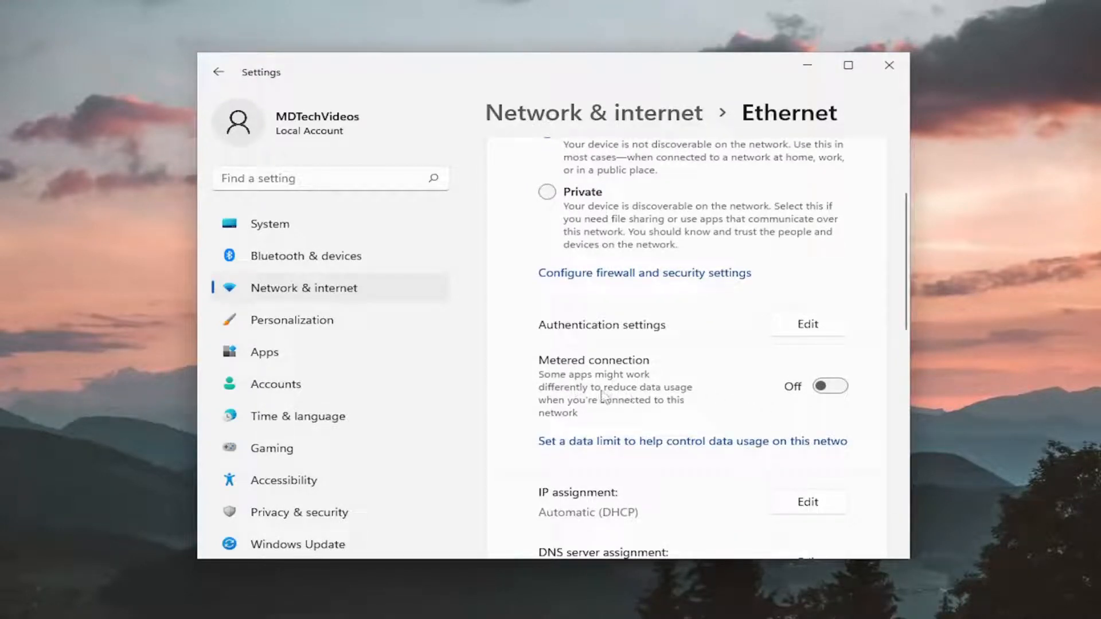
pyautogui.moveTo(664, 414)
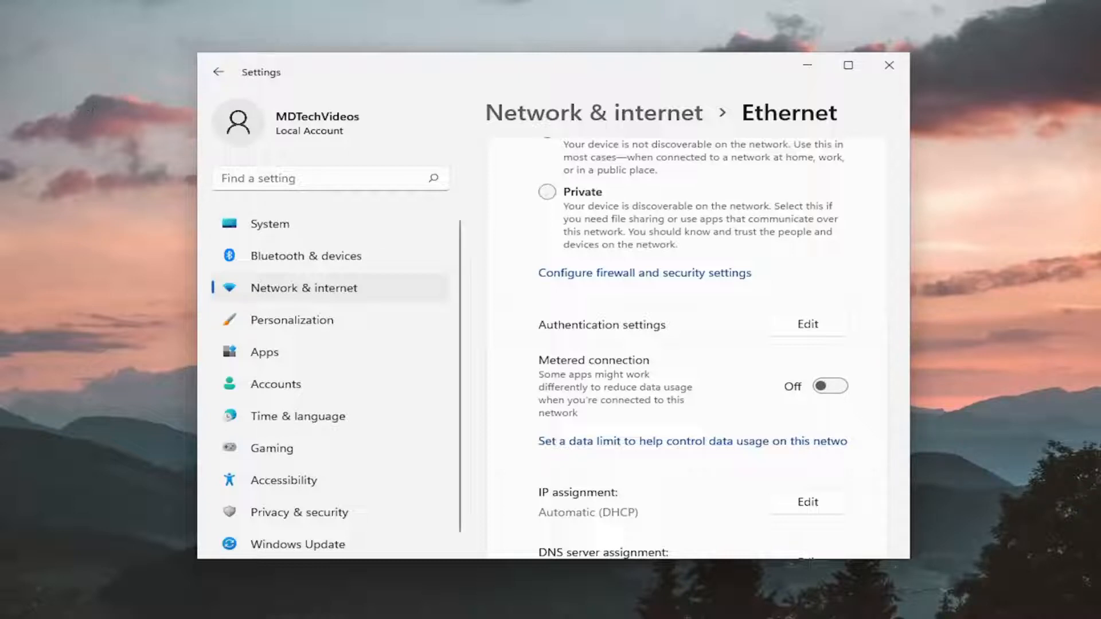
# Find 'troubleshoot' in Settings and reach the Other troubleshooters list with Windows Update
pyautogui.click(329, 178)
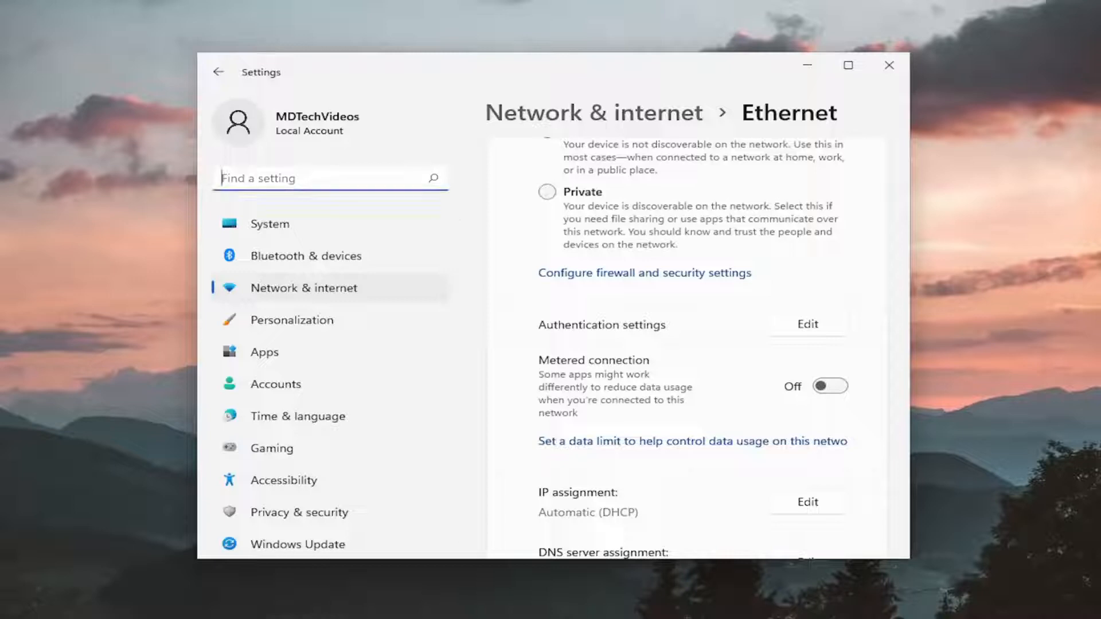
pyautogui.write('trouble')
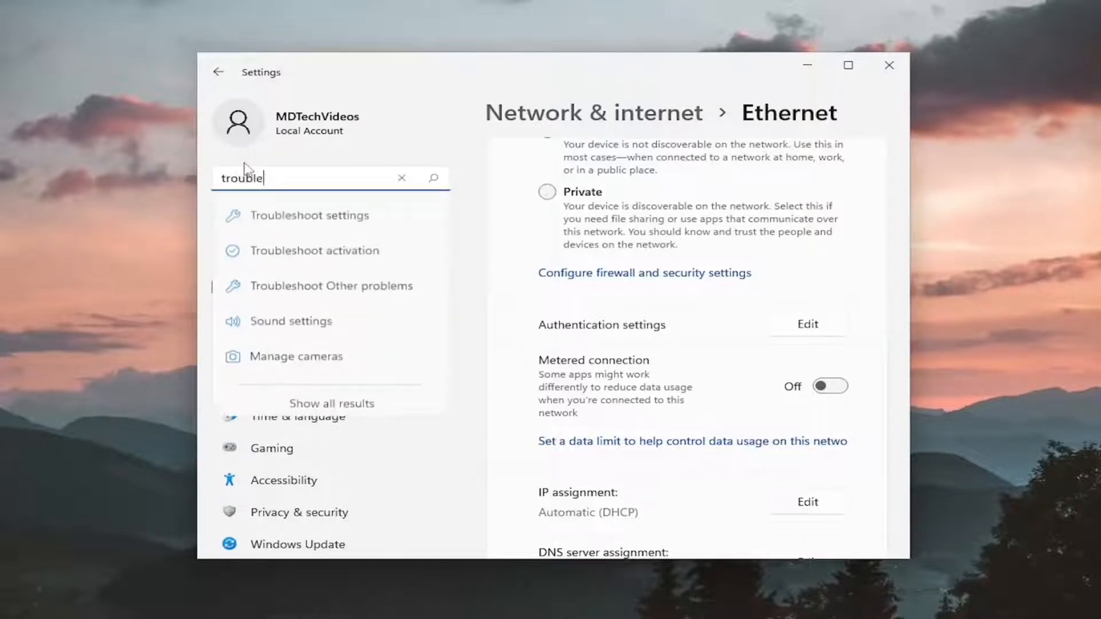
pyautogui.write('shoot')
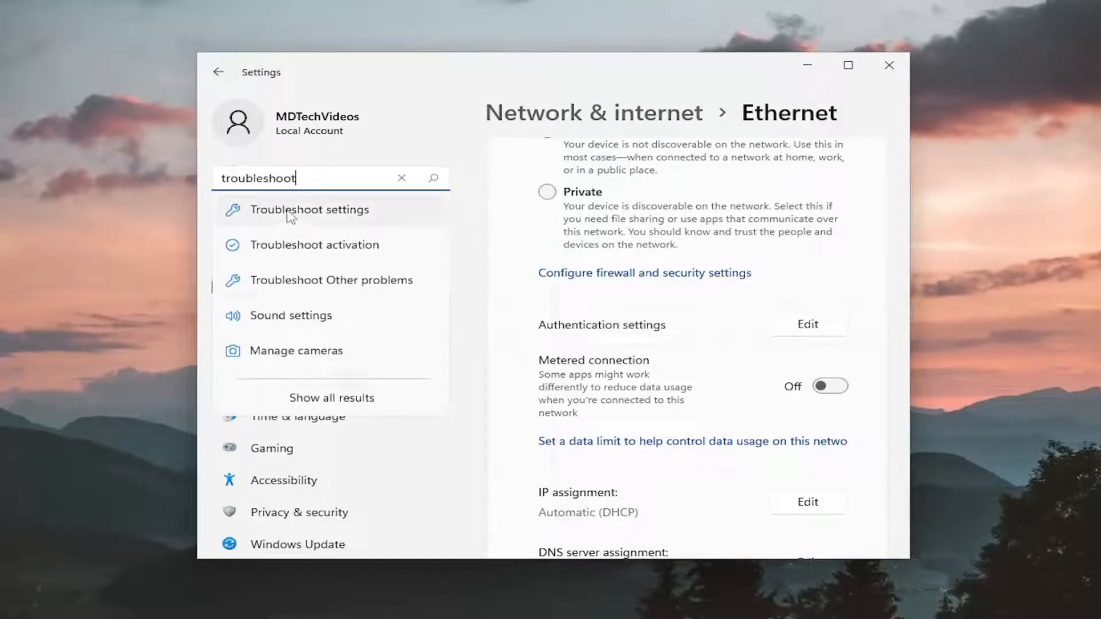
pyautogui.click(310, 208)
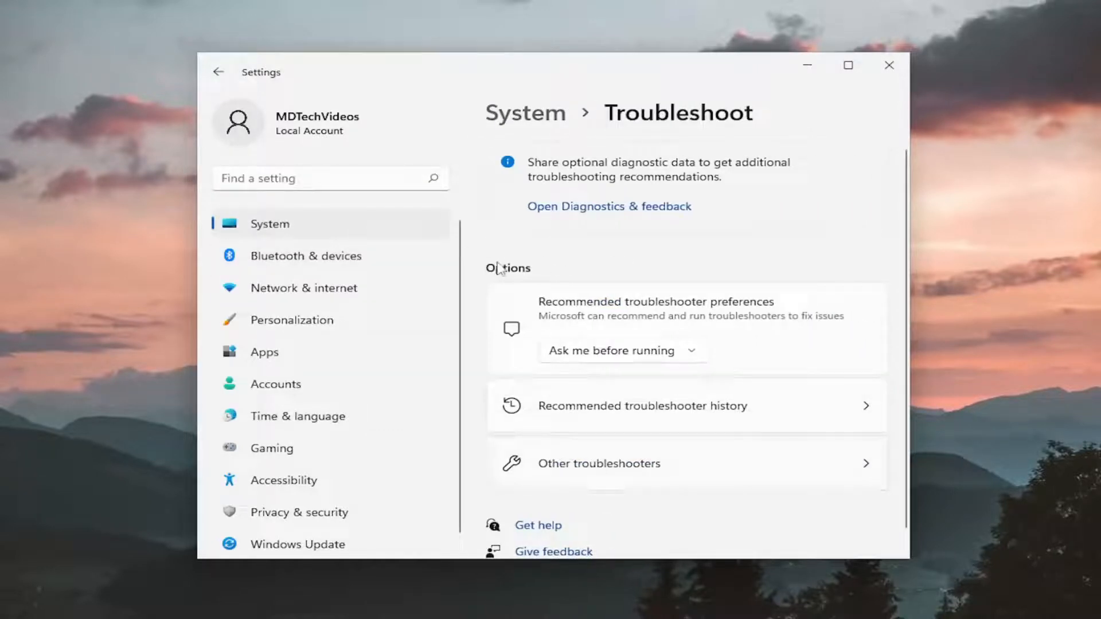
pyautogui.moveTo(611, 466)
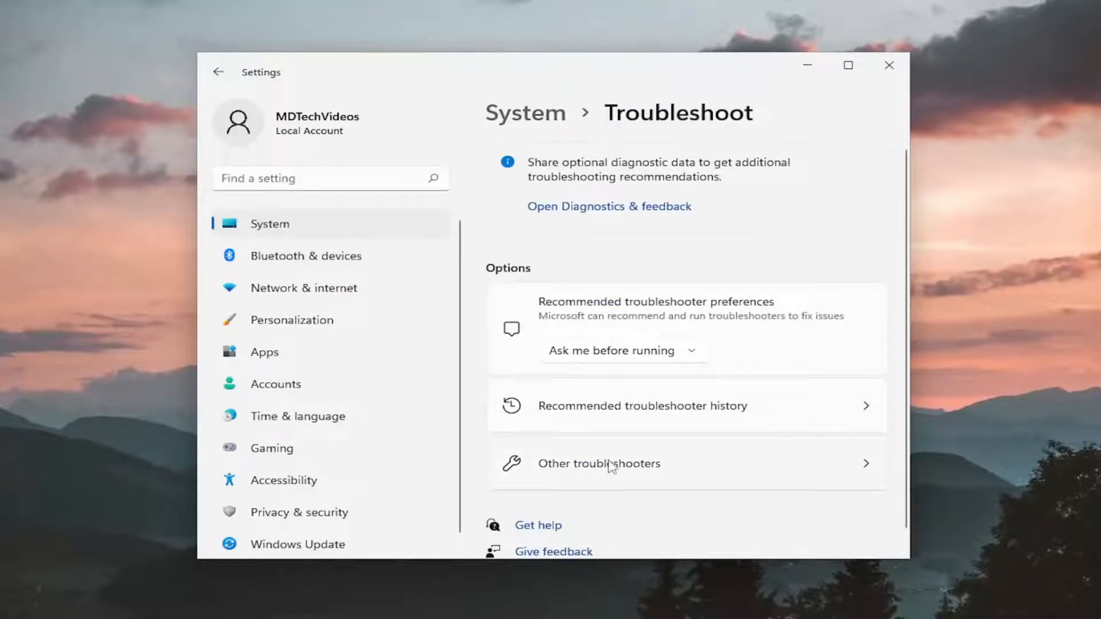
pyautogui.click(598, 463)
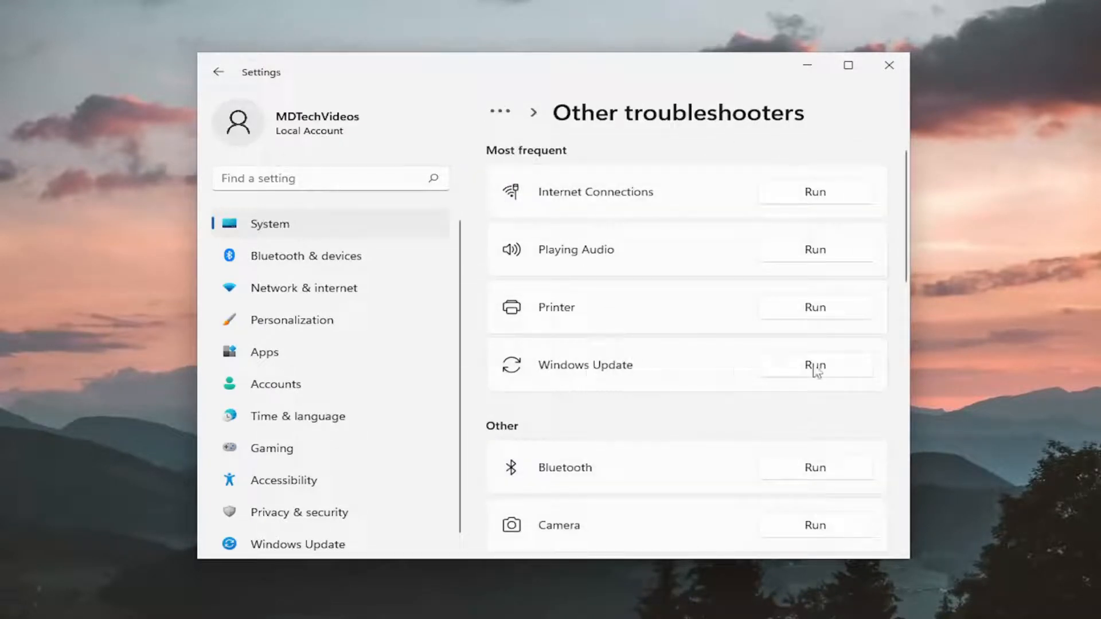
# Run the Windows Update troubleshooter until it reports issues detected, then dismiss the report
pyautogui.click(814, 365)
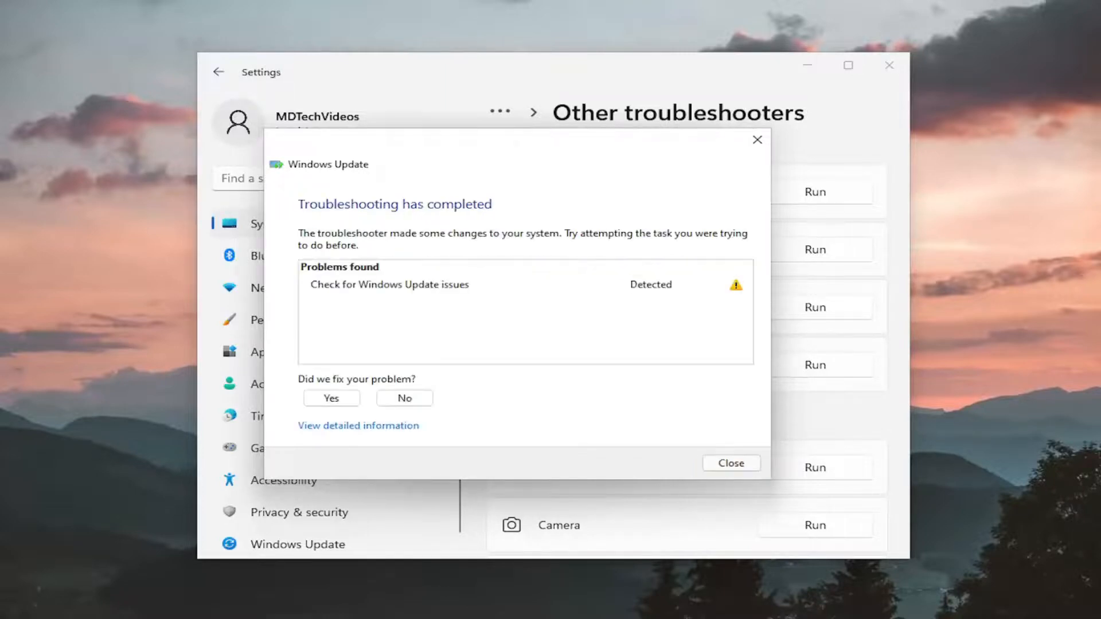
pyautogui.moveTo(767, 445)
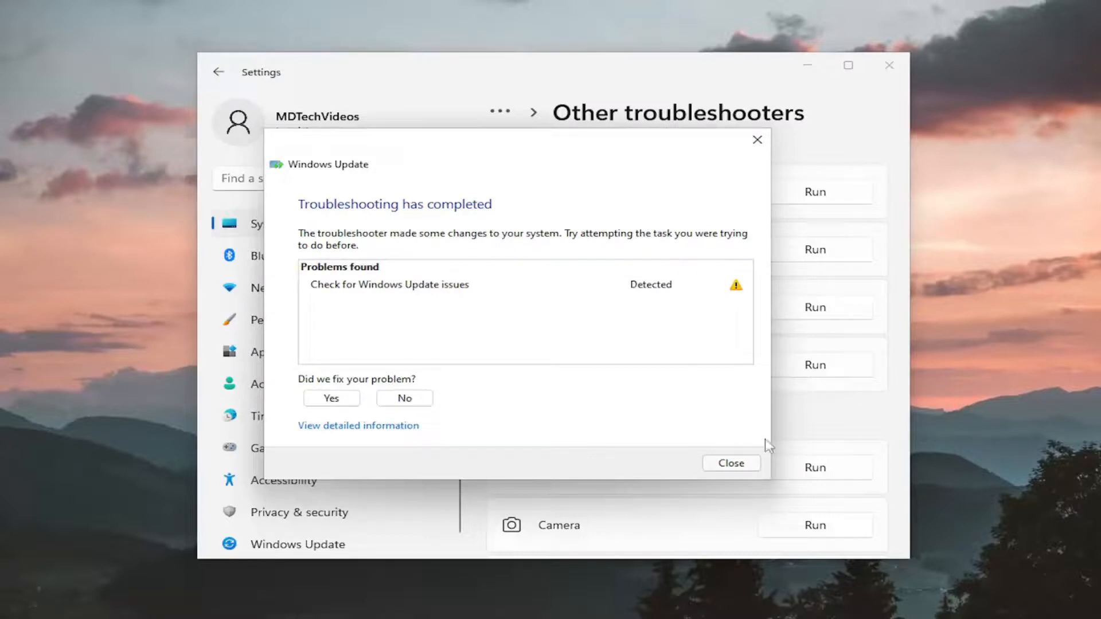
pyautogui.click(731, 462)
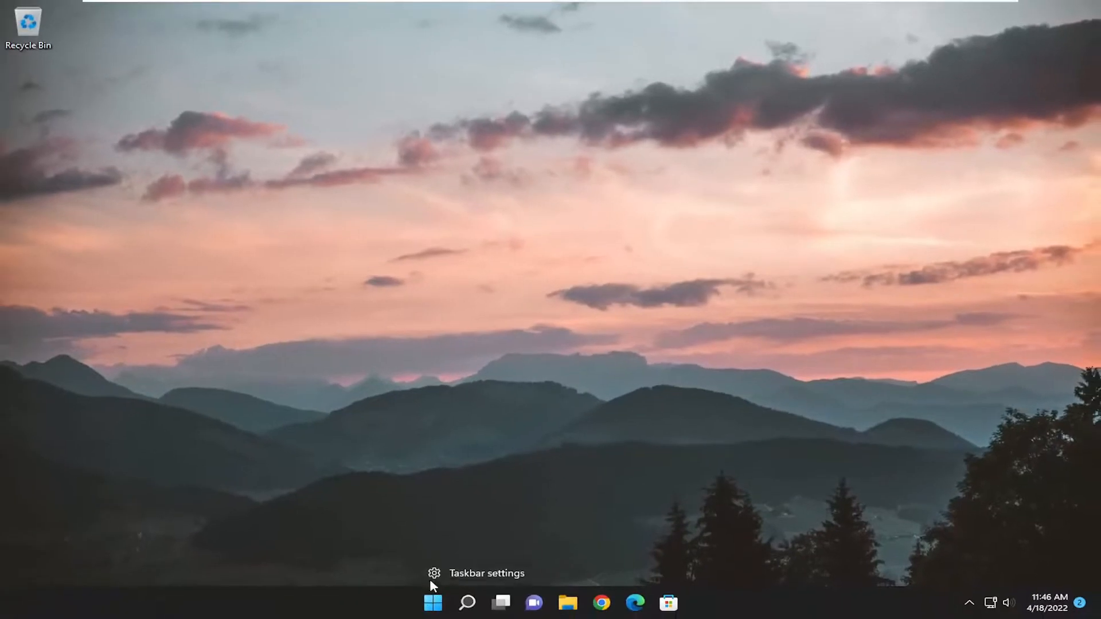
# Restart the PC from the Start quick-links menu back to the MDTechVideos sign-in screen
pyautogui.rightClick(432, 602)
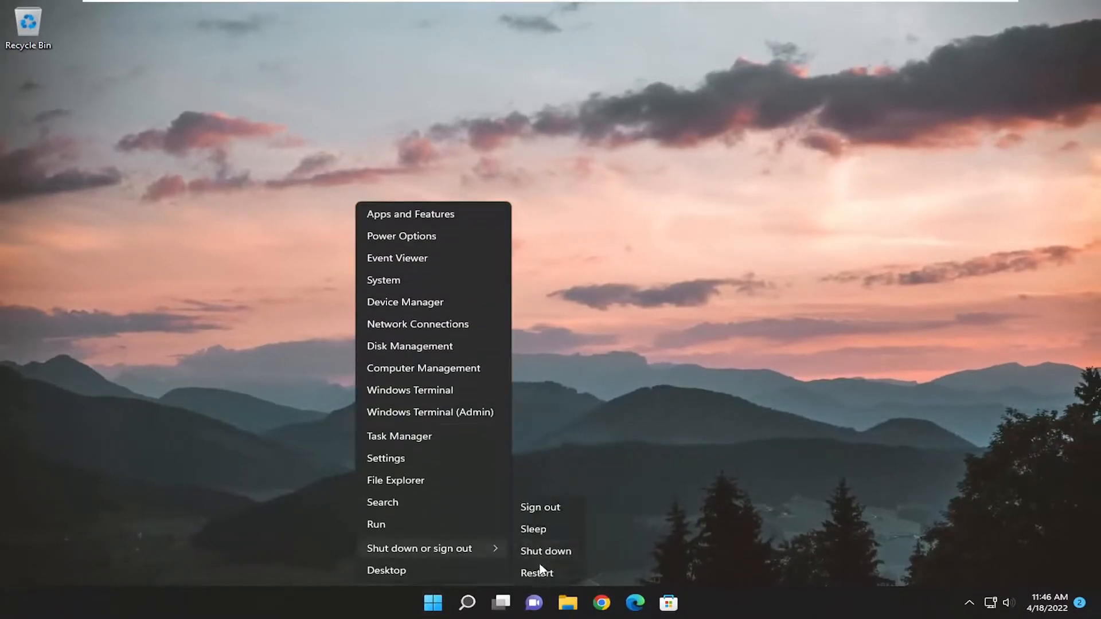
pyautogui.click(540, 507)
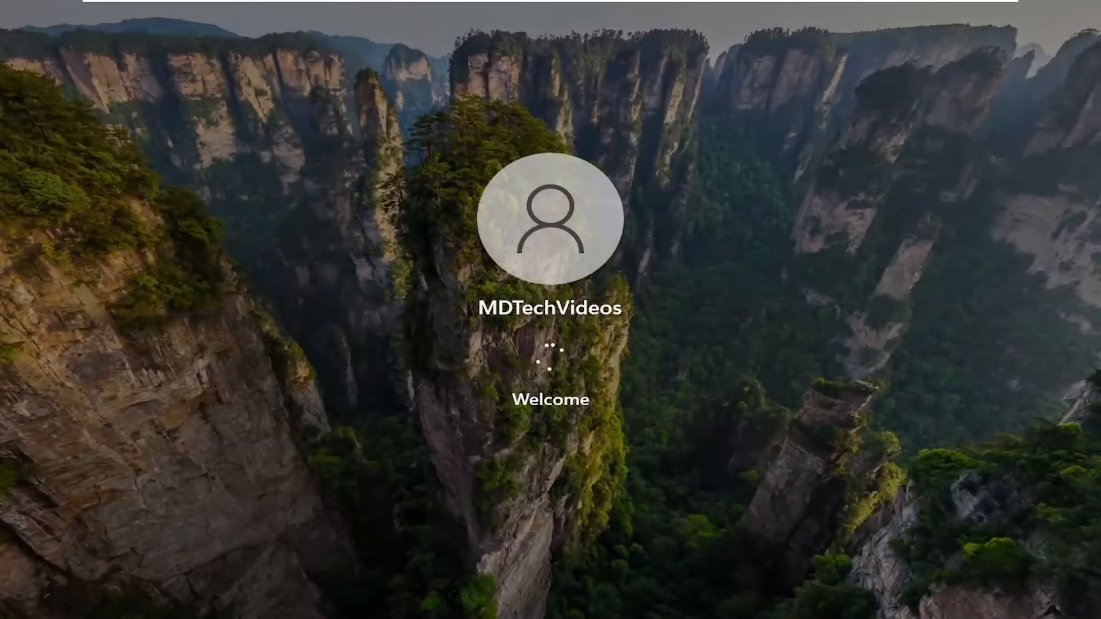